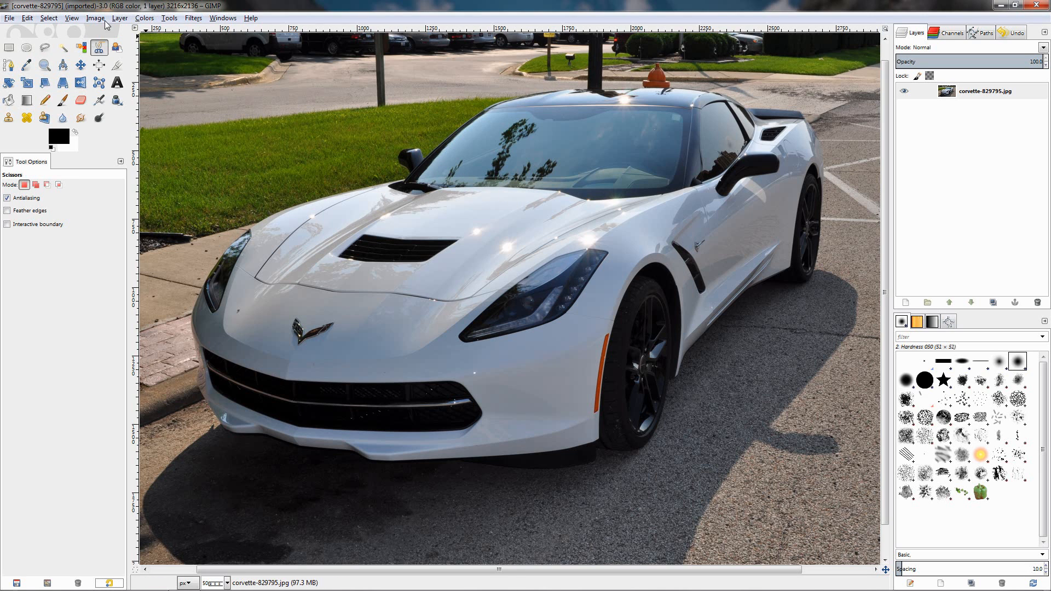
{"action": "mouse_move", "coordinate": [99, 49]}
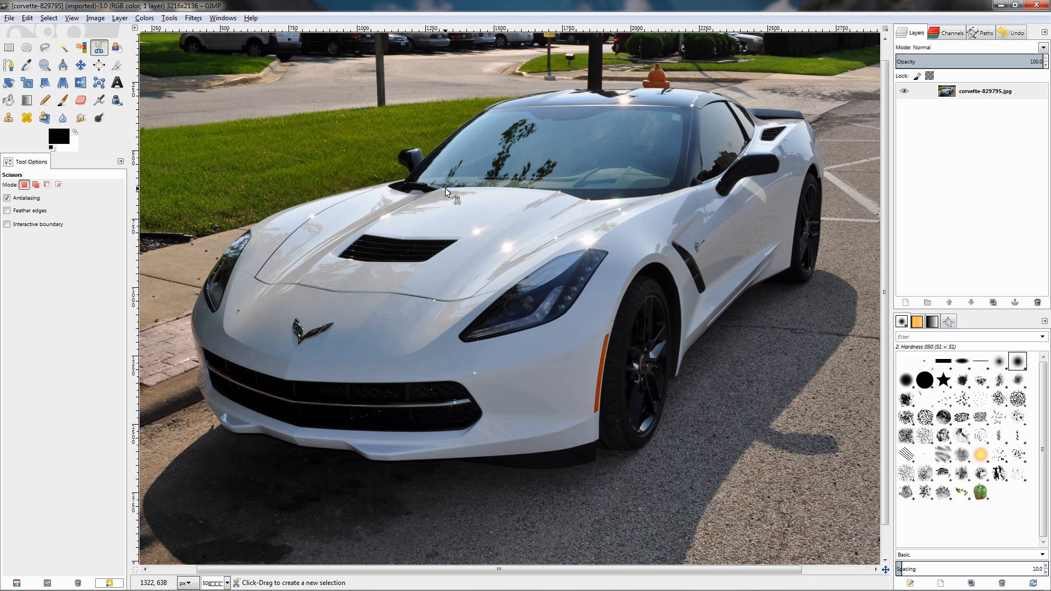
{"action": "mouse_move", "coordinate": [453, 199]}
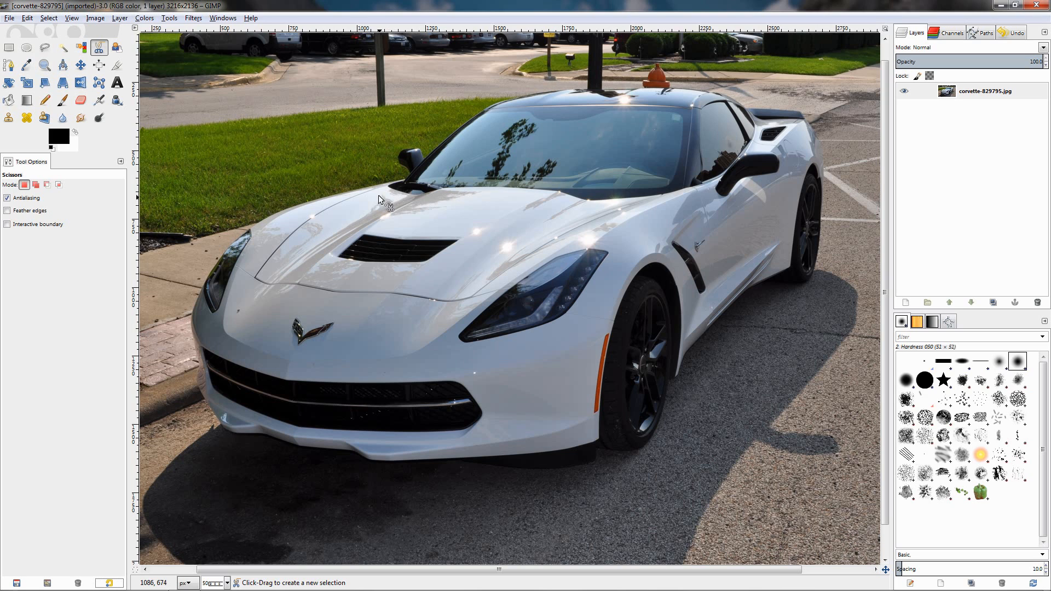
{"action": "mouse_move", "coordinate": [369, 189]}
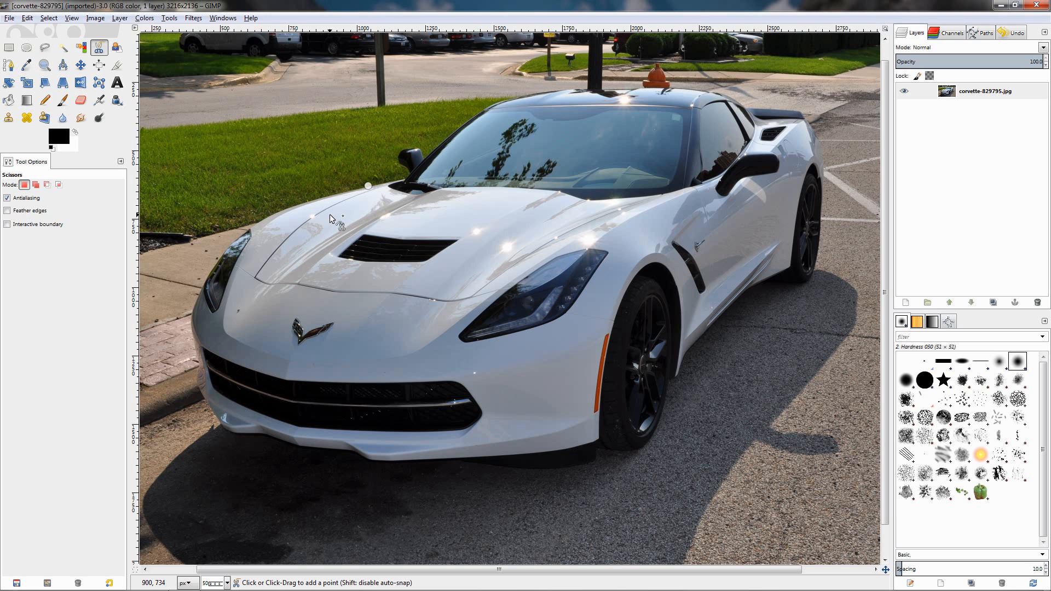
{"action": "mouse_move", "coordinate": [327, 222]}
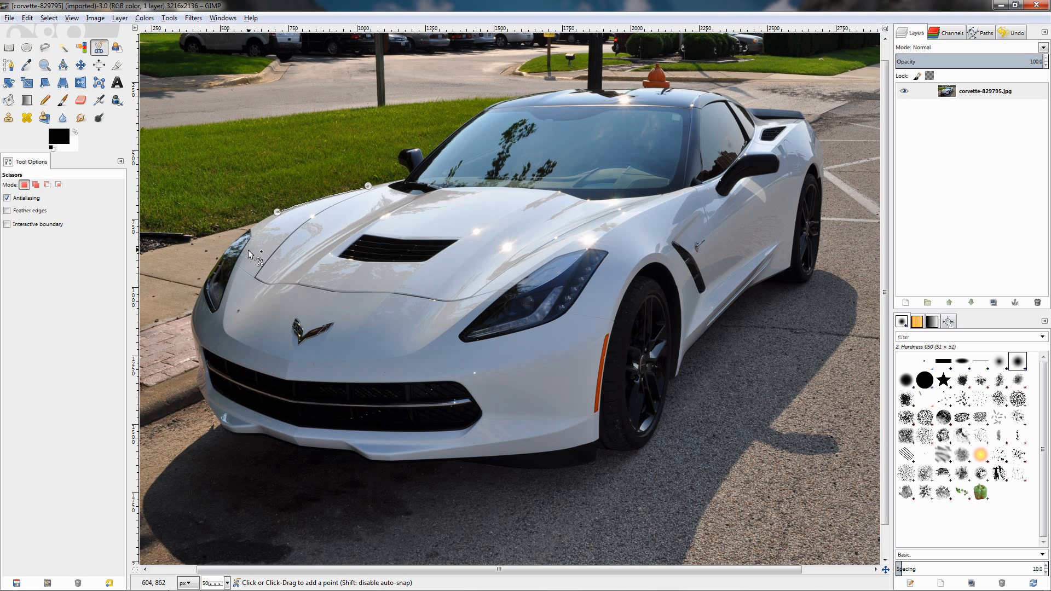
Place Scissors Select anchor points at the left headlight corner and down the front bumper's left edge
{"action": "left_click", "coordinate": [211, 261]}
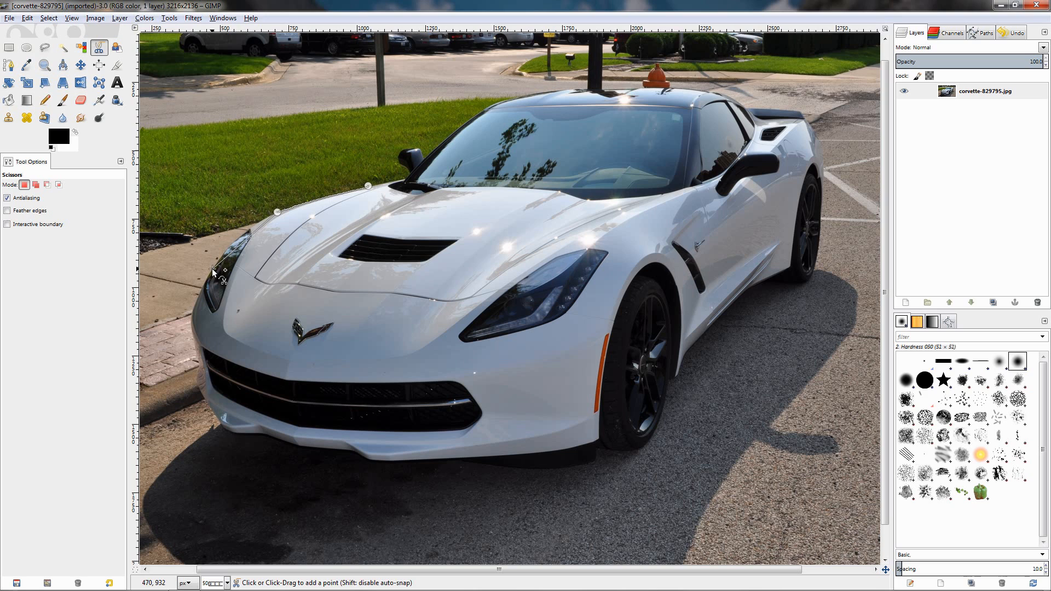
{"action": "left_click", "coordinate": [213, 267]}
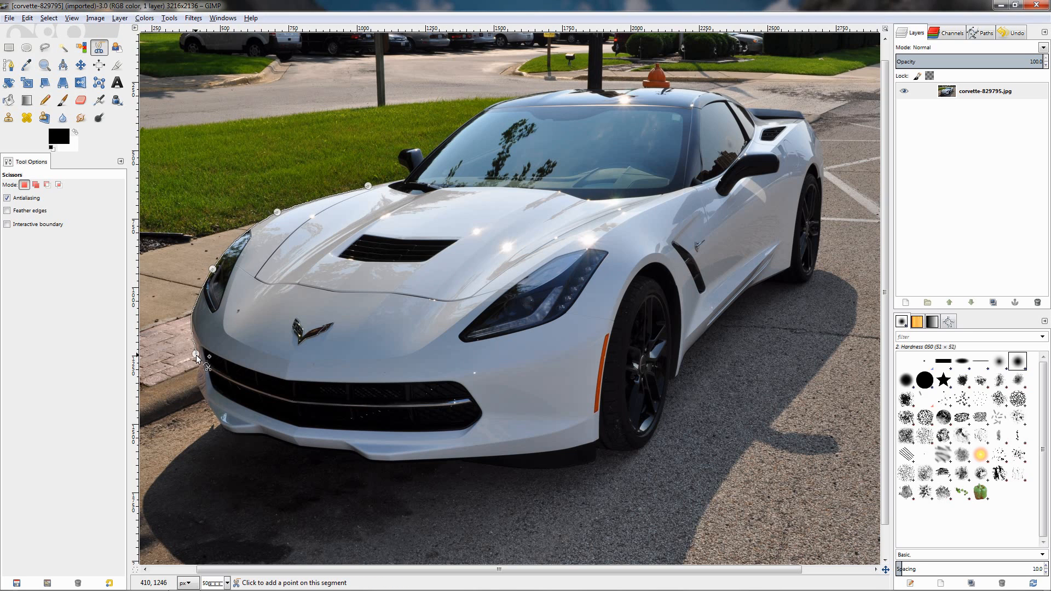
{"action": "left_click", "coordinate": [205, 398]}
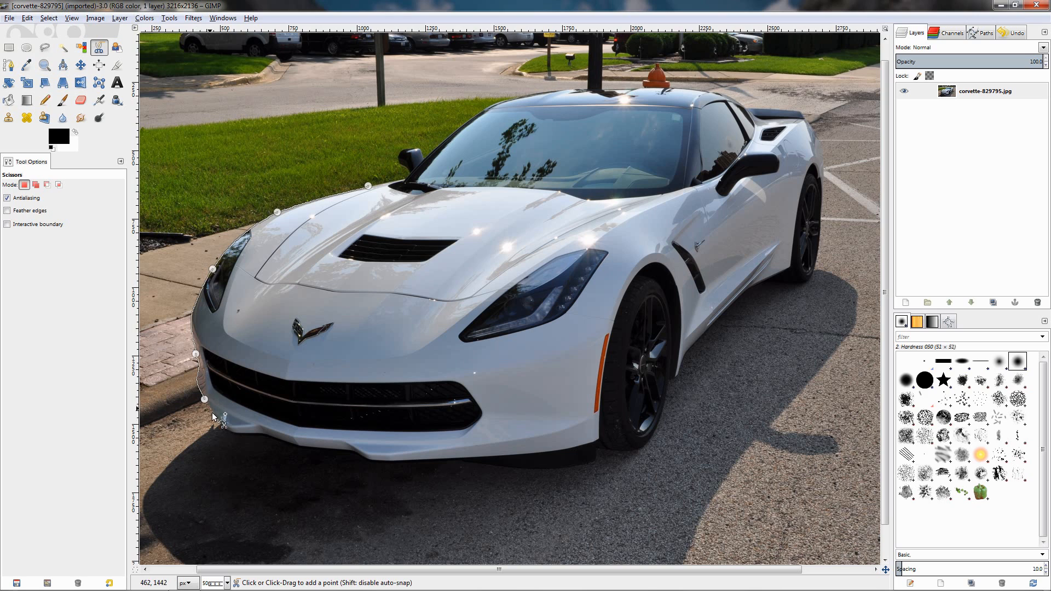
{"action": "left_click", "coordinate": [223, 428]}
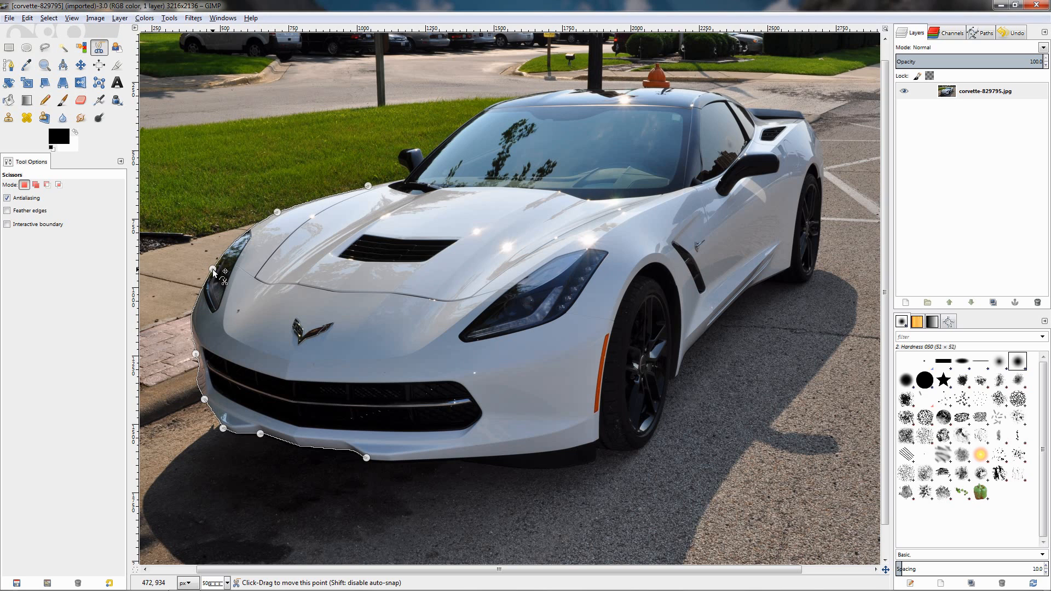
Nudge the left headlight anchor point tighter onto the car's edge
{"action": "left_click_drag", "start_coordinate": [213, 274], "coordinate": [206, 276]}
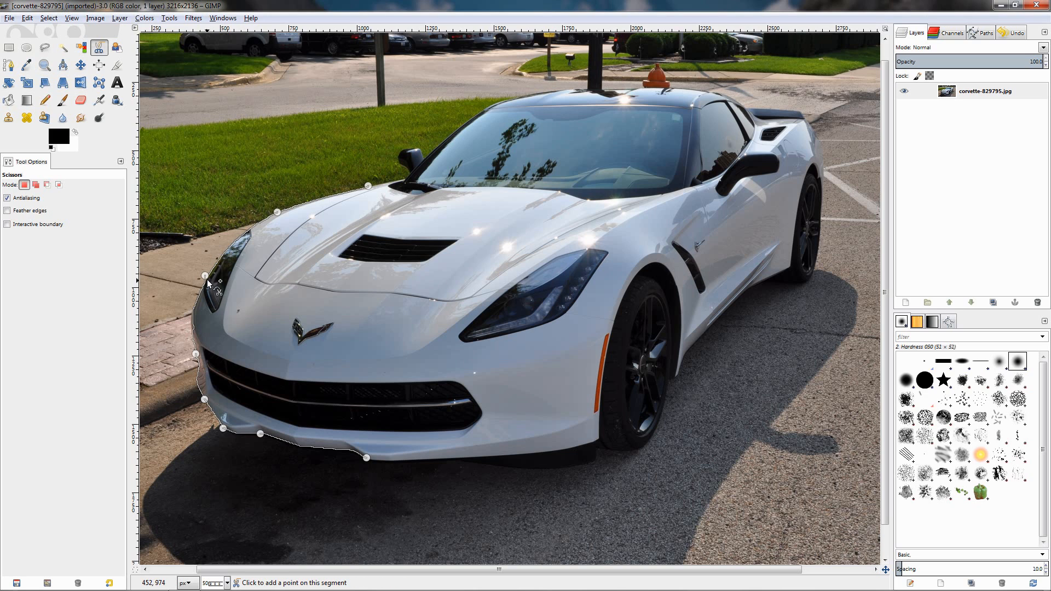
{"action": "mouse_move", "coordinate": [196, 347]}
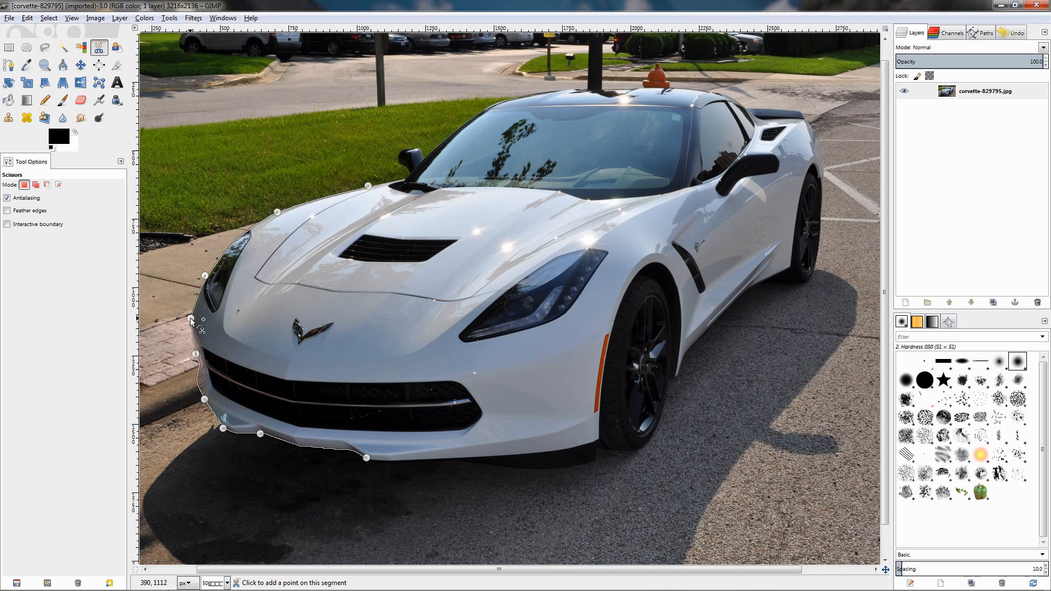
{"action": "mouse_move", "coordinate": [214, 347]}
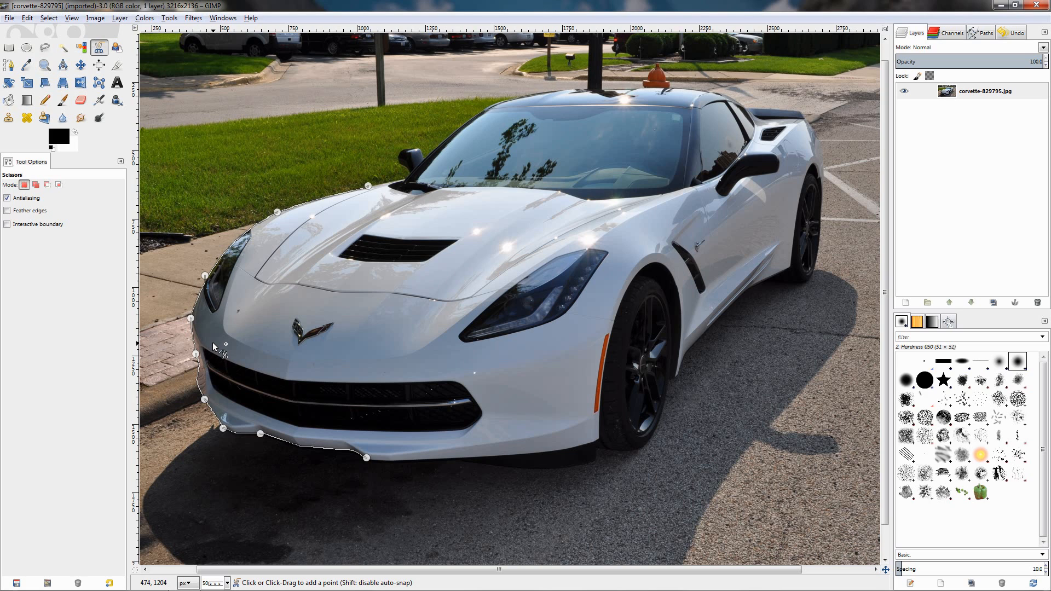
{"action": "mouse_move", "coordinate": [40, 211]}
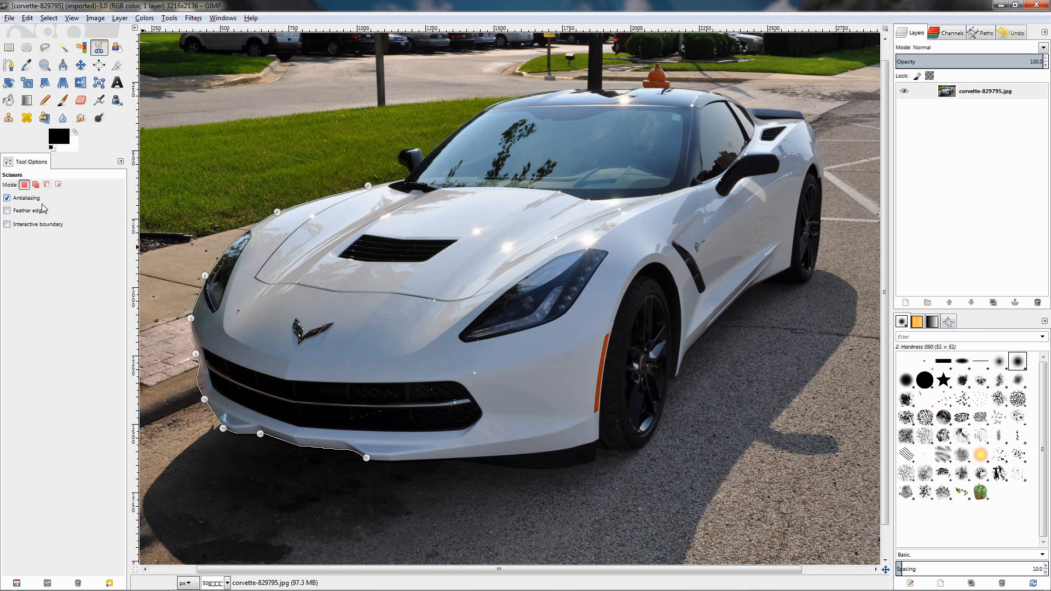
{"action": "mouse_move", "coordinate": [78, 219]}
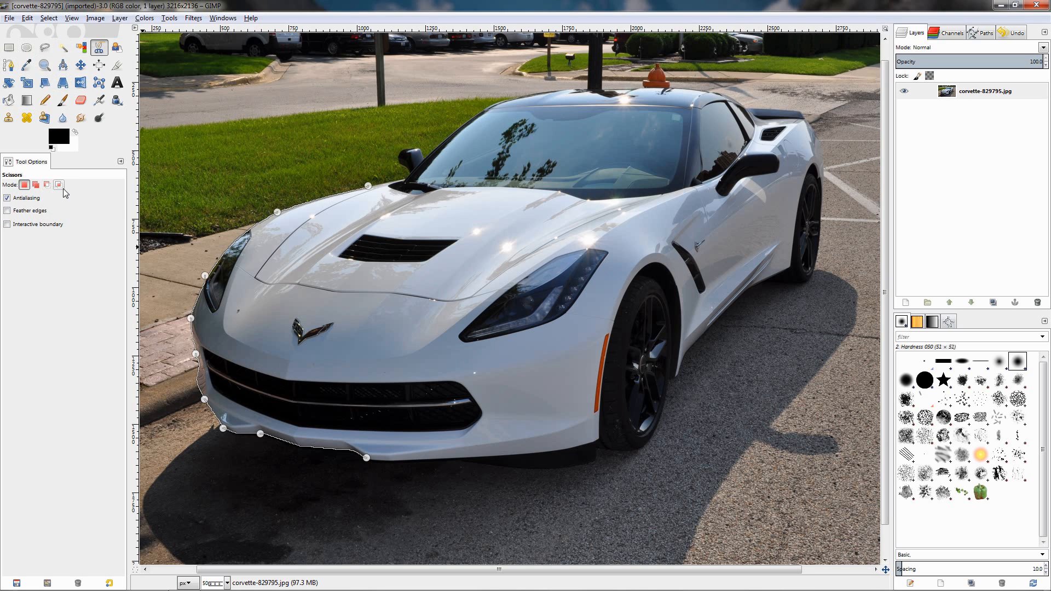
{"action": "mouse_move", "coordinate": [8, 210]}
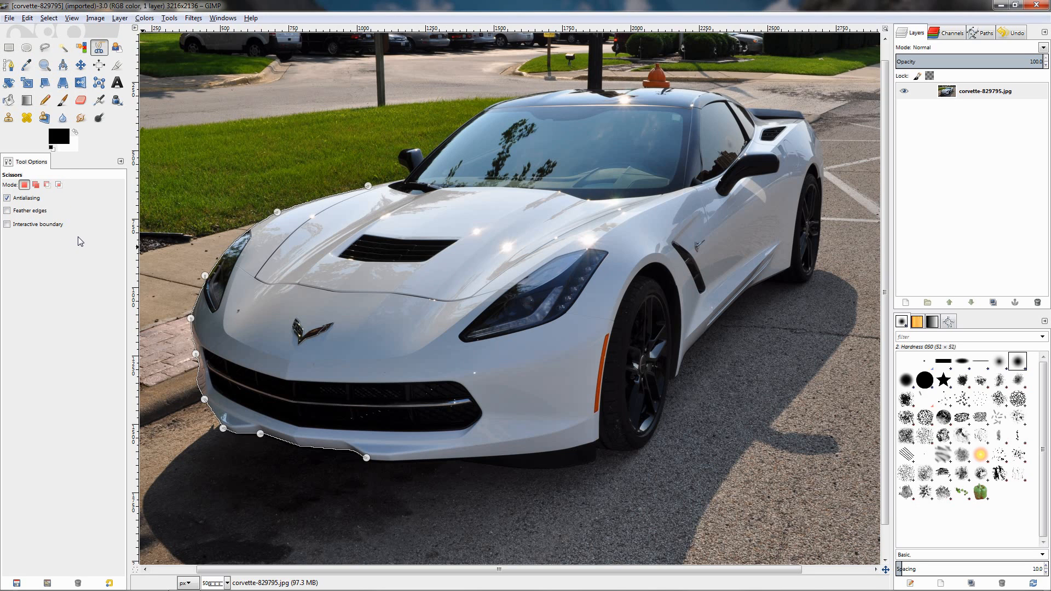
{"action": "mouse_move", "coordinate": [47, 237]}
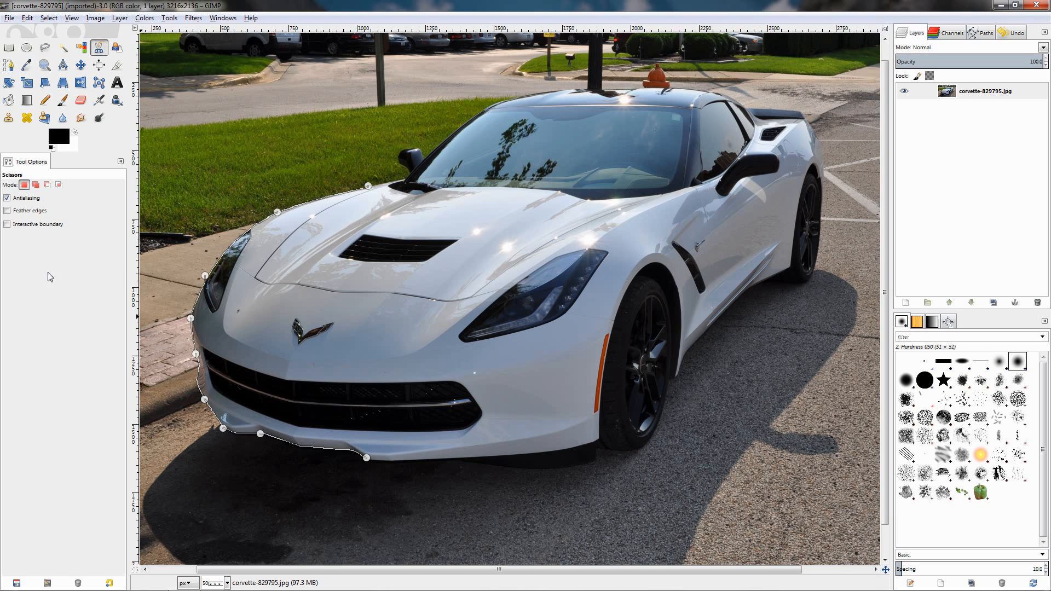
With the live boundary shown, anchor points along the bumper bottom, front wheel arch and side to the rear wheel
{"action": "left_click", "coordinate": [8, 224]}
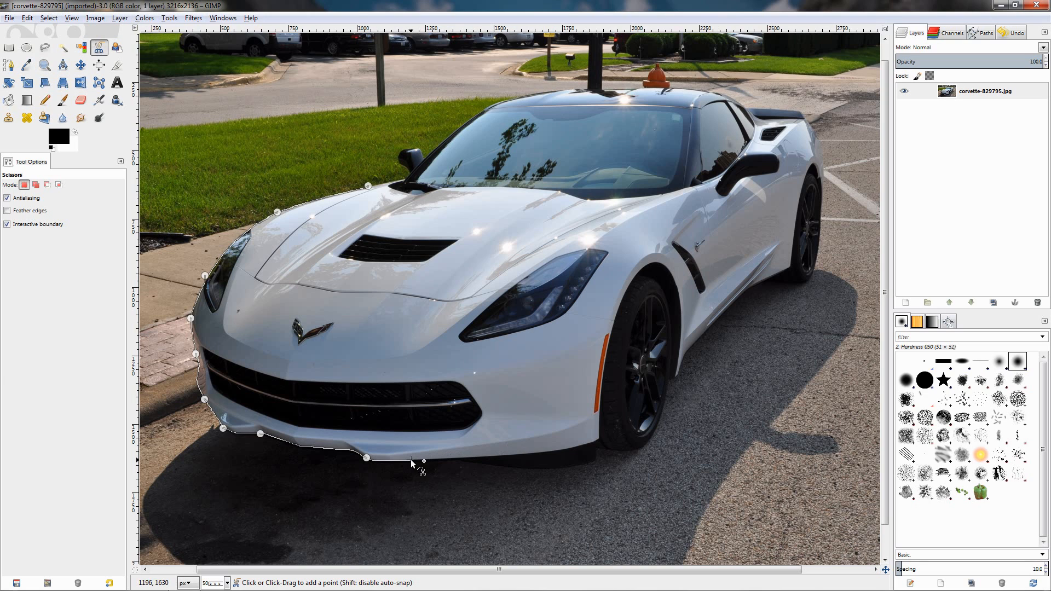
{"action": "left_click", "coordinate": [436, 459]}
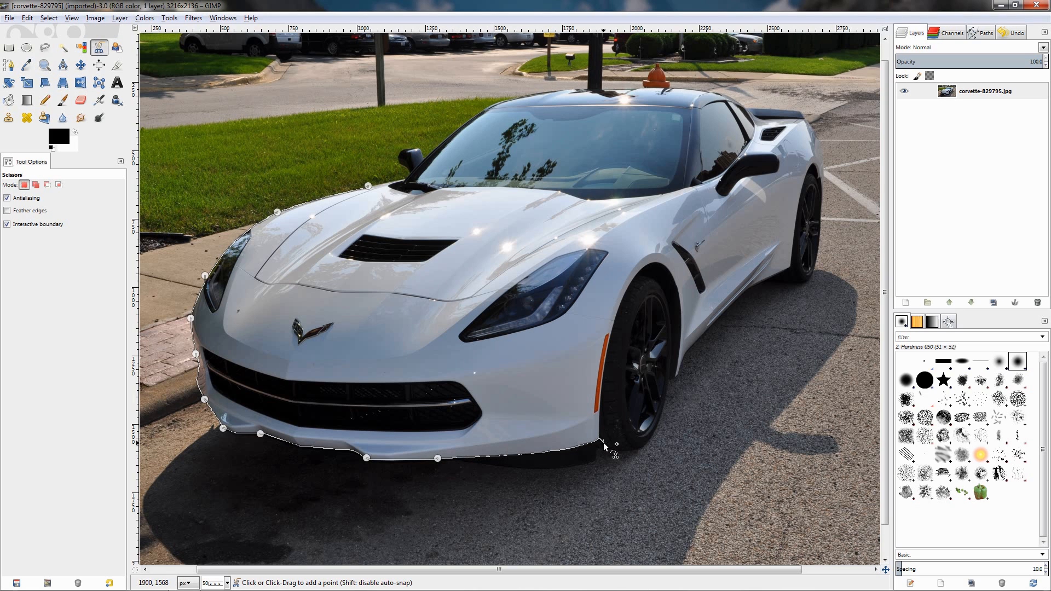
{"action": "left_click", "coordinate": [623, 310]}
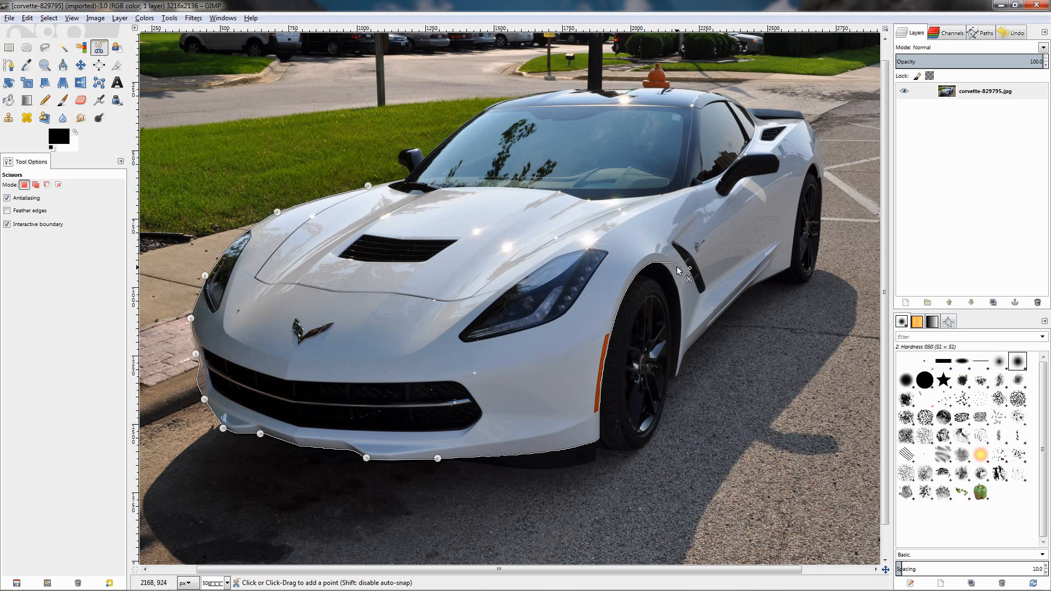
{"action": "left_click", "coordinate": [676, 291]}
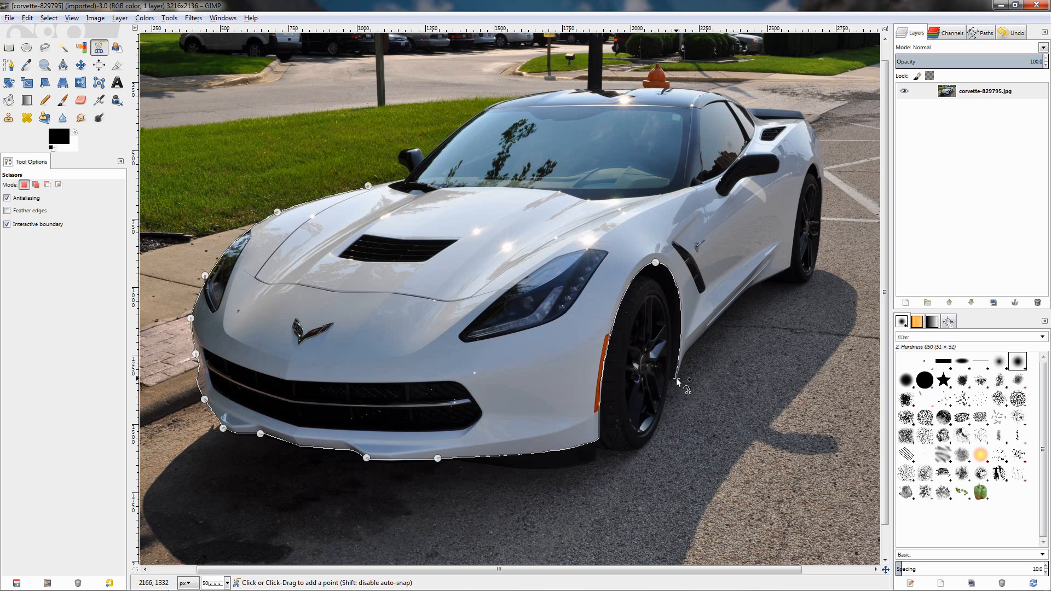
{"action": "left_click", "coordinate": [676, 379]}
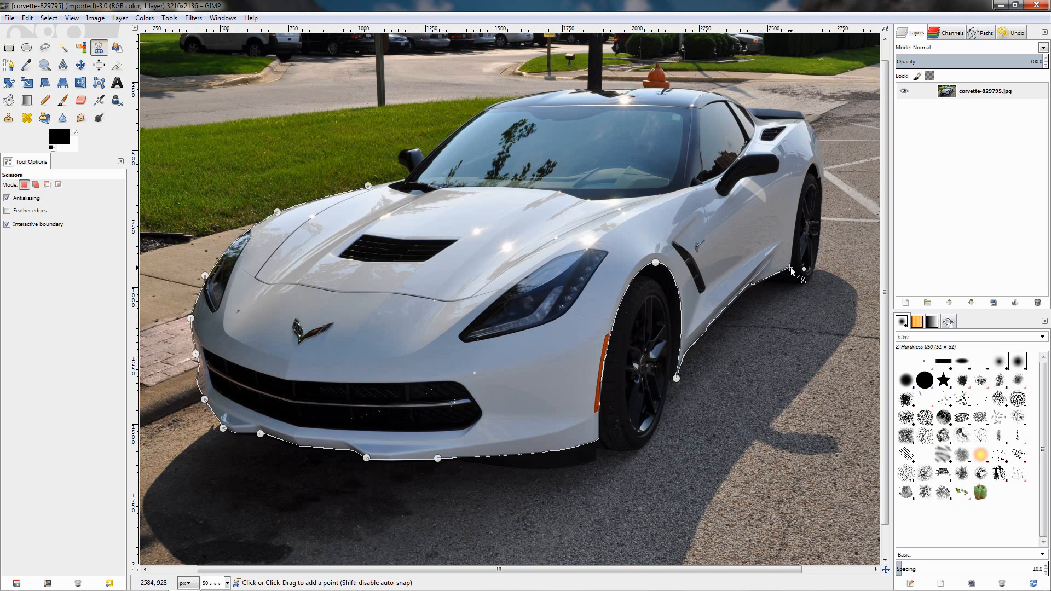
{"action": "left_click", "coordinate": [794, 268]}
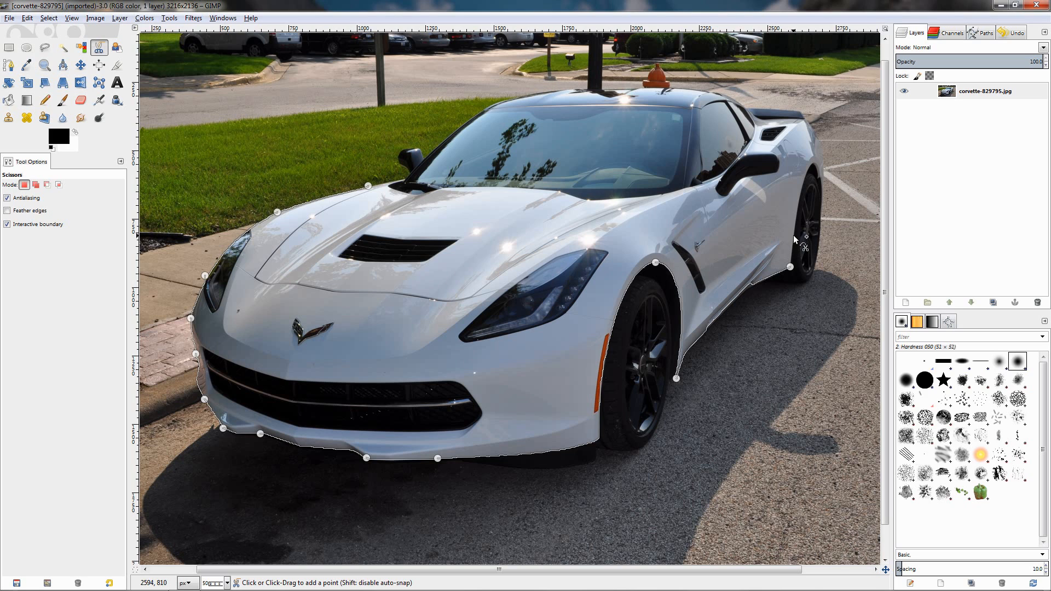
{"action": "mouse_move", "coordinate": [792, 277]}
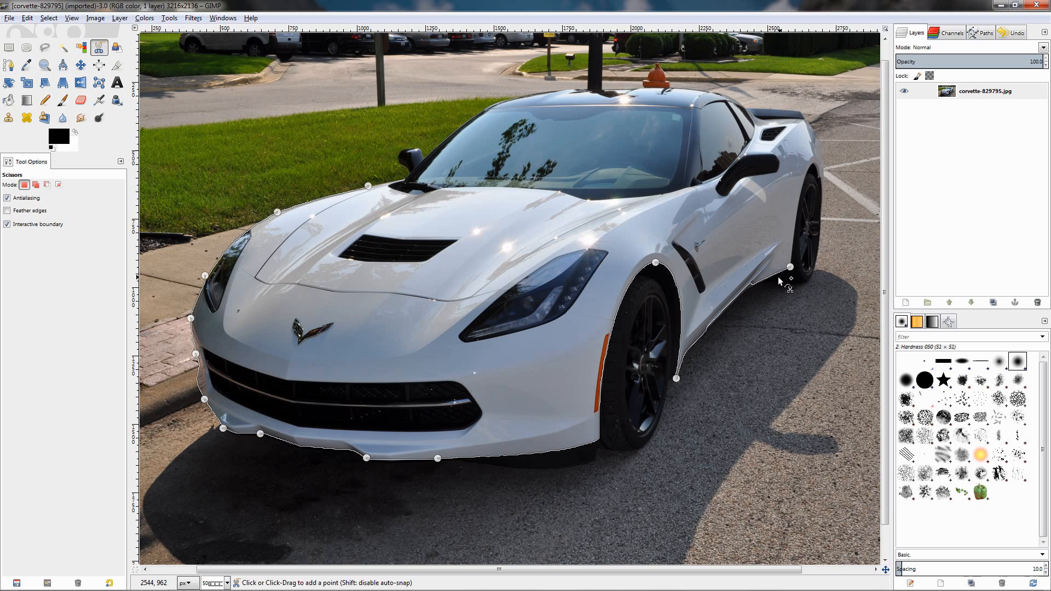
{"action": "mouse_move", "coordinate": [777, 280]}
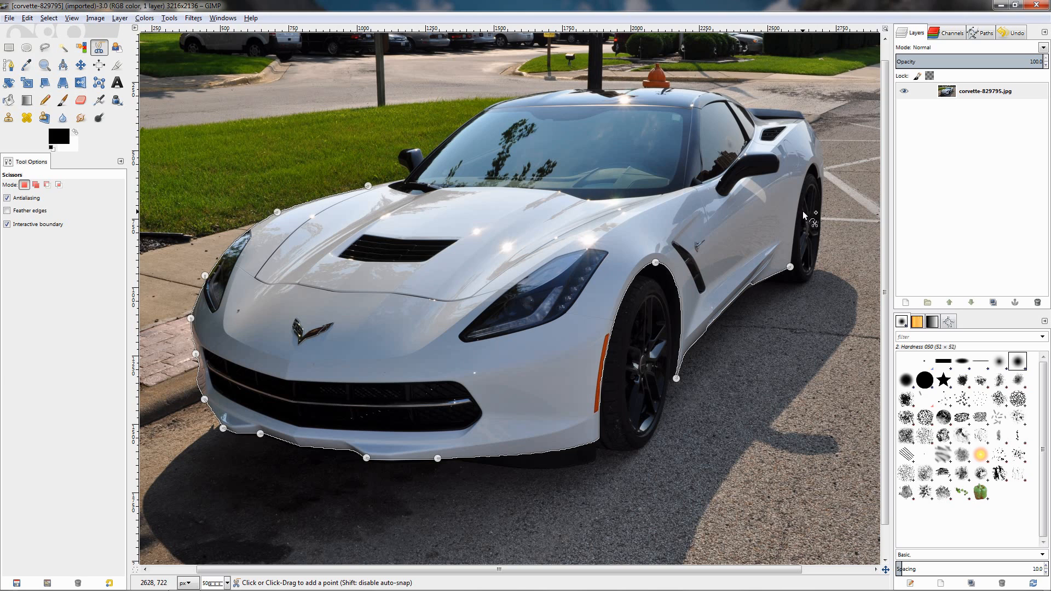
{"action": "mouse_move", "coordinate": [300, 224]}
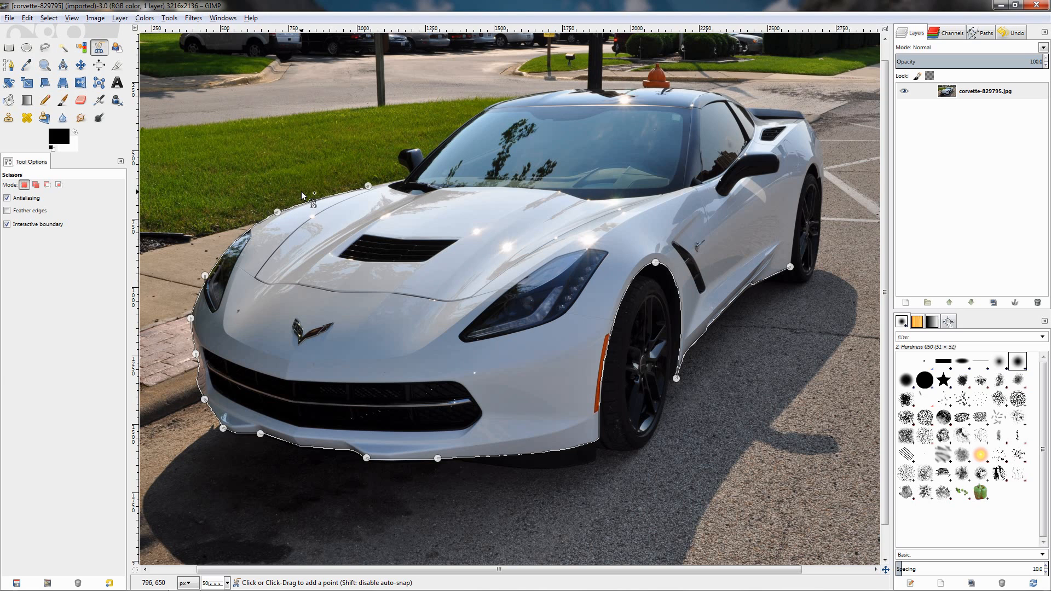
{"action": "mouse_move", "coordinate": [288, 224]}
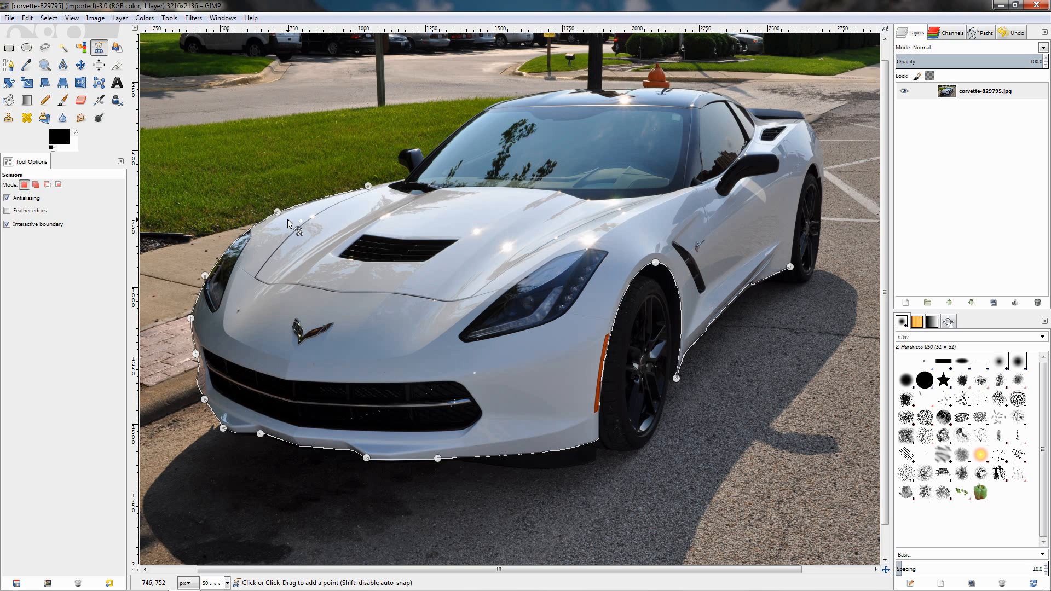
{"action": "mouse_move", "coordinate": [318, 196]}
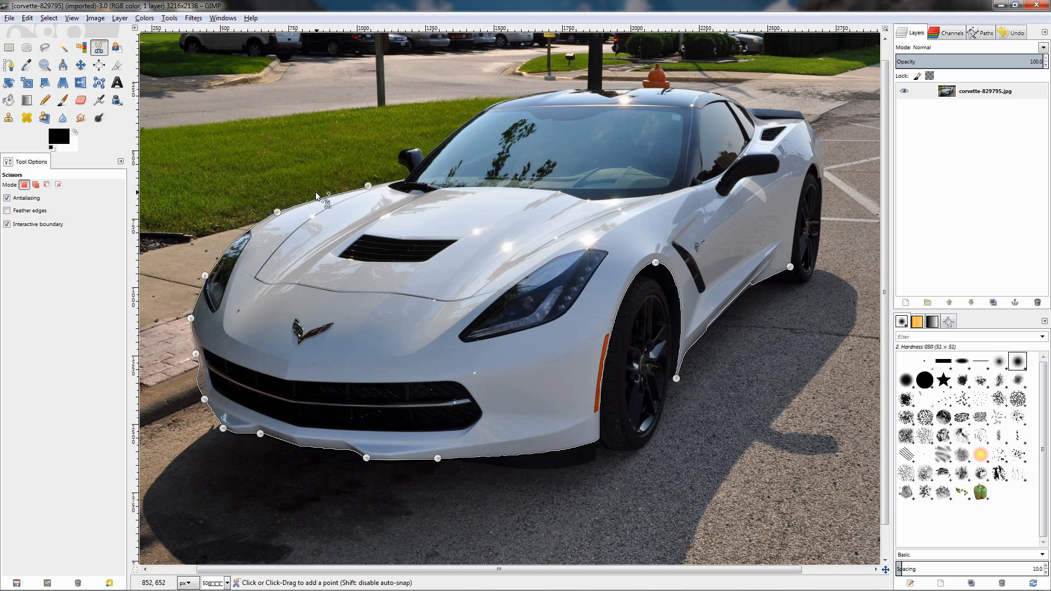
{"action": "mouse_move", "coordinate": [291, 207]}
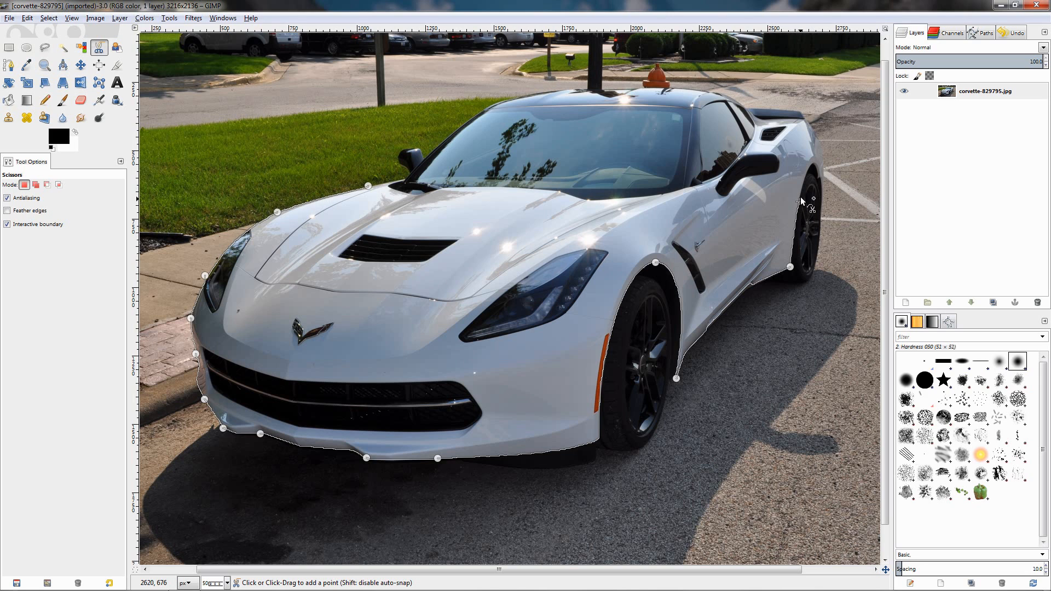
Continue the outline up the car's rear edge and back along the windshield toward the start
{"action": "left_click", "coordinate": [814, 162]}
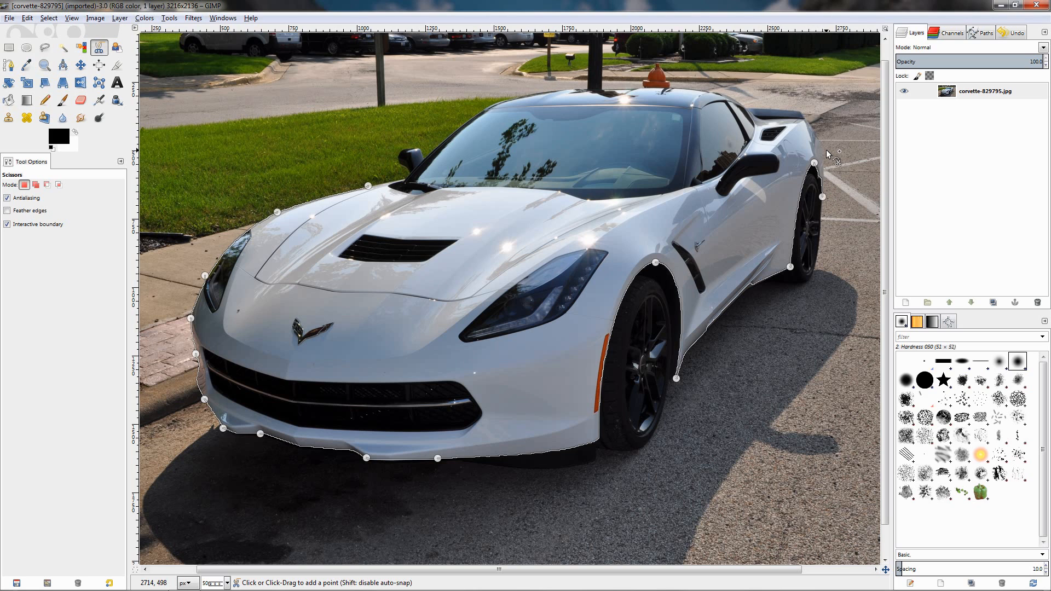
{"action": "mouse_move", "coordinate": [830, 154]}
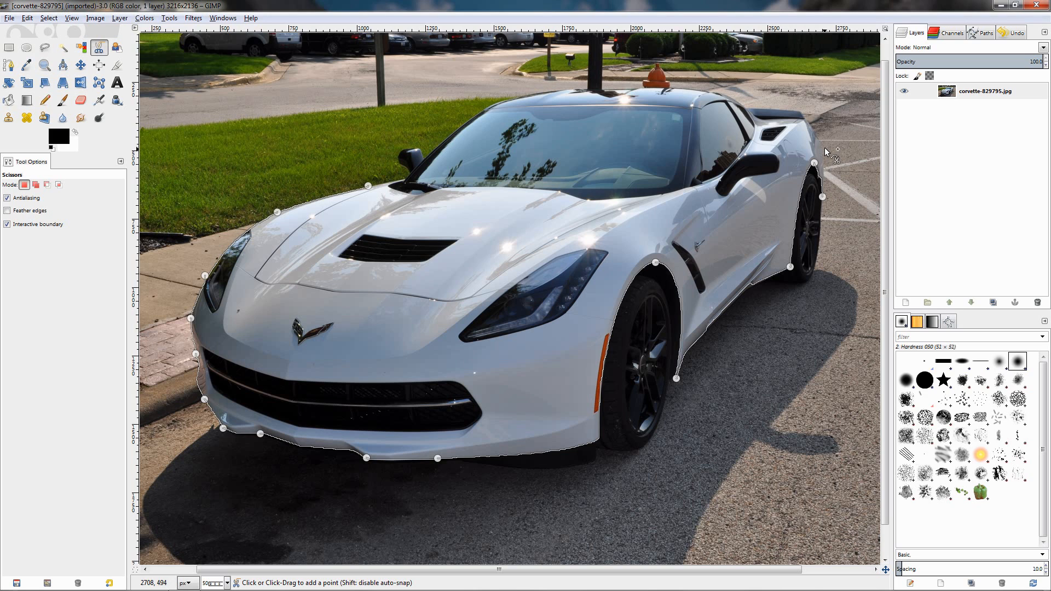
{"action": "mouse_move", "coordinate": [821, 139]}
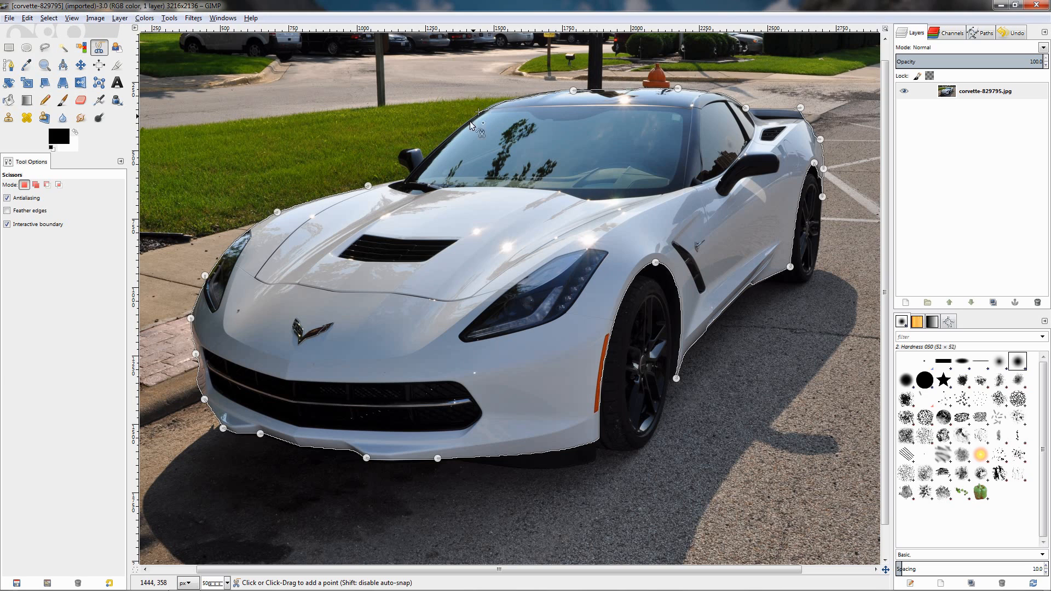
{"action": "left_click", "coordinate": [415, 165]}
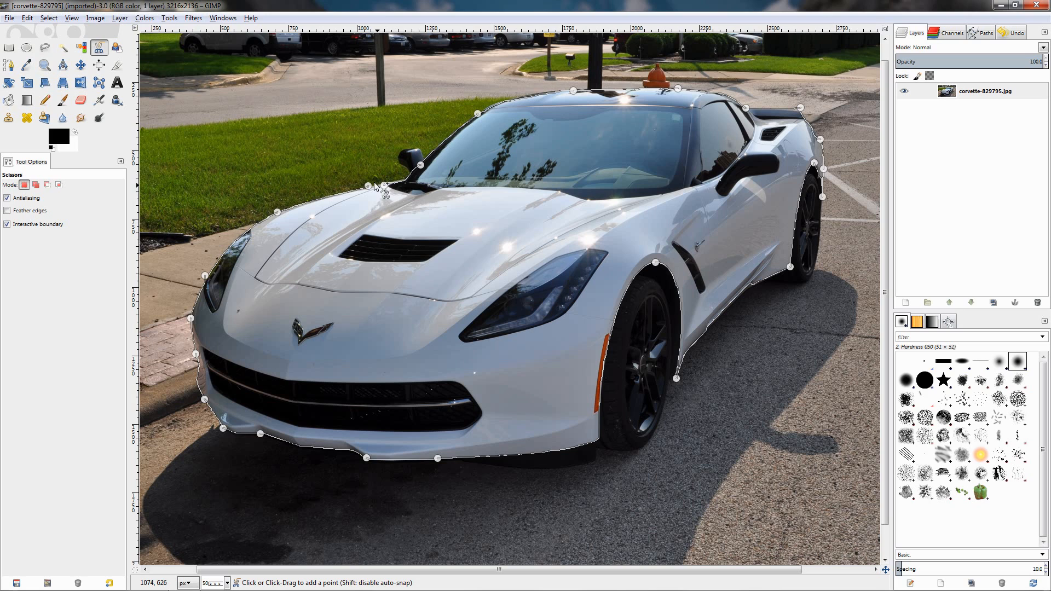
{"action": "mouse_move", "coordinate": [374, 196]}
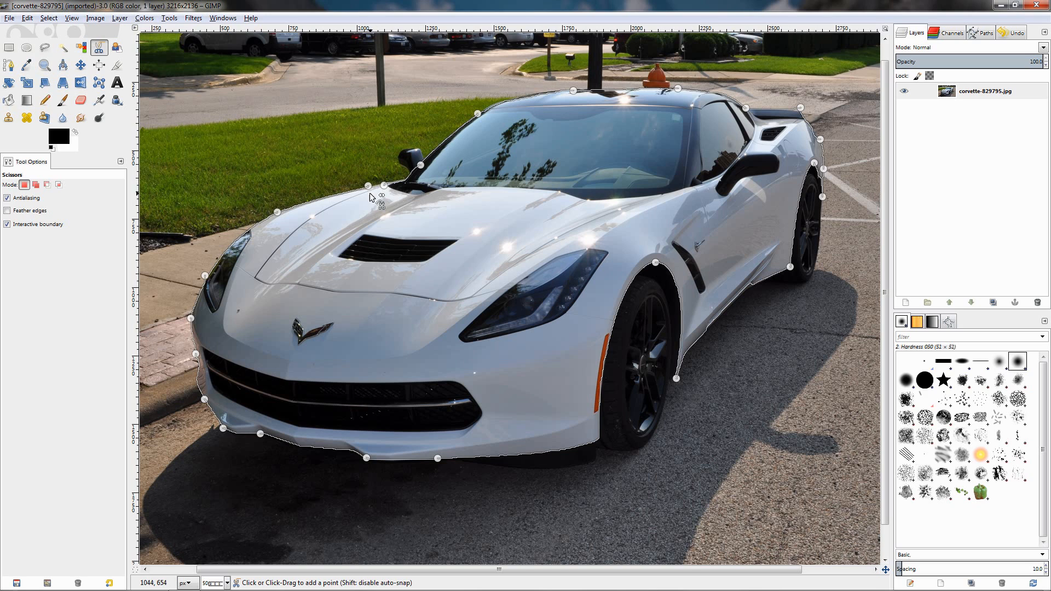
{"action": "mouse_move", "coordinate": [371, 190]}
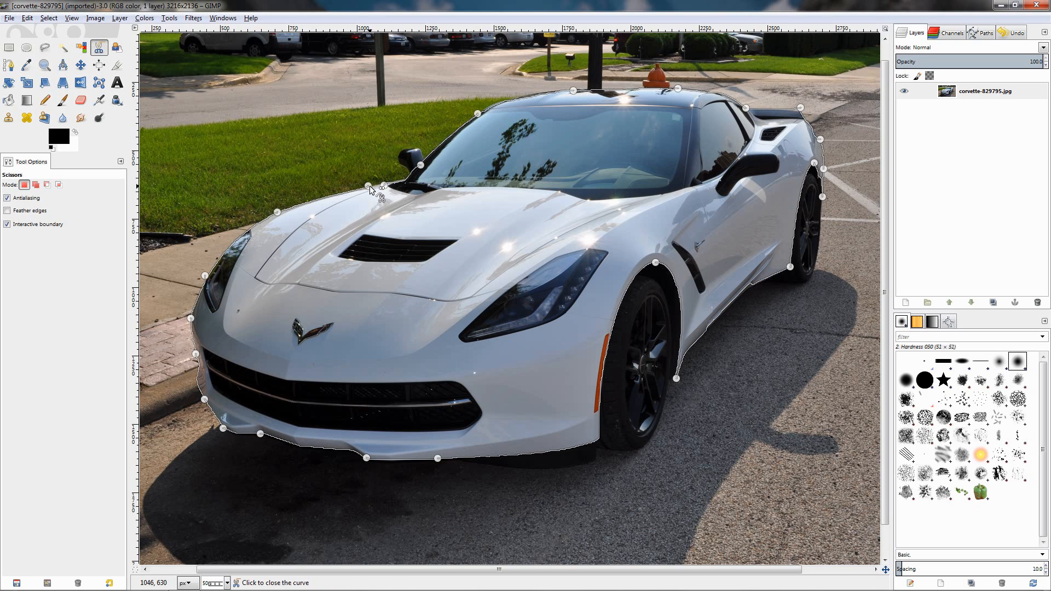
{"action": "mouse_move", "coordinate": [373, 192]}
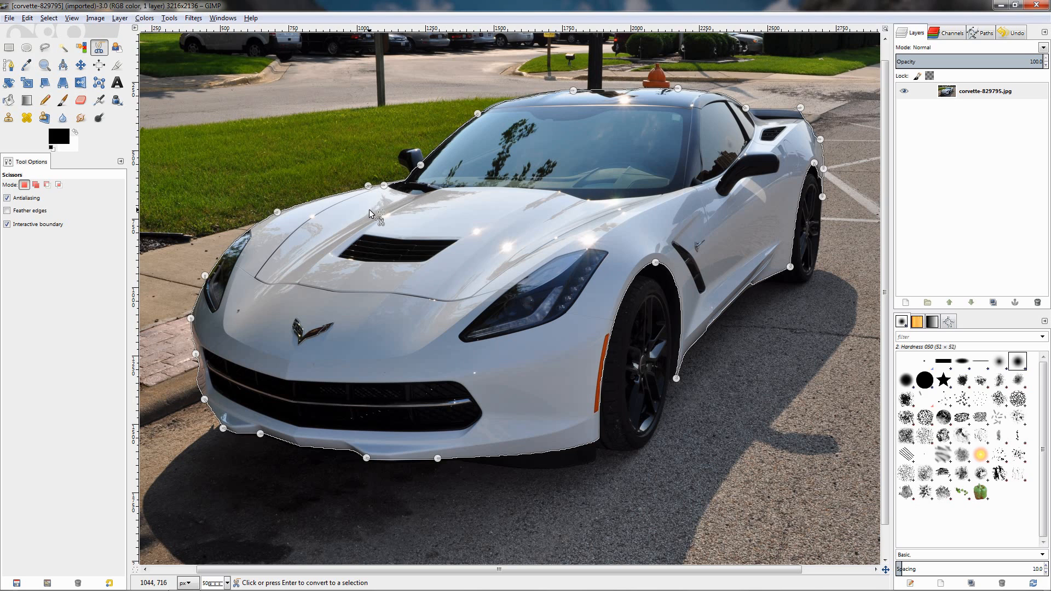
{"action": "mouse_move", "coordinate": [399, 219]}
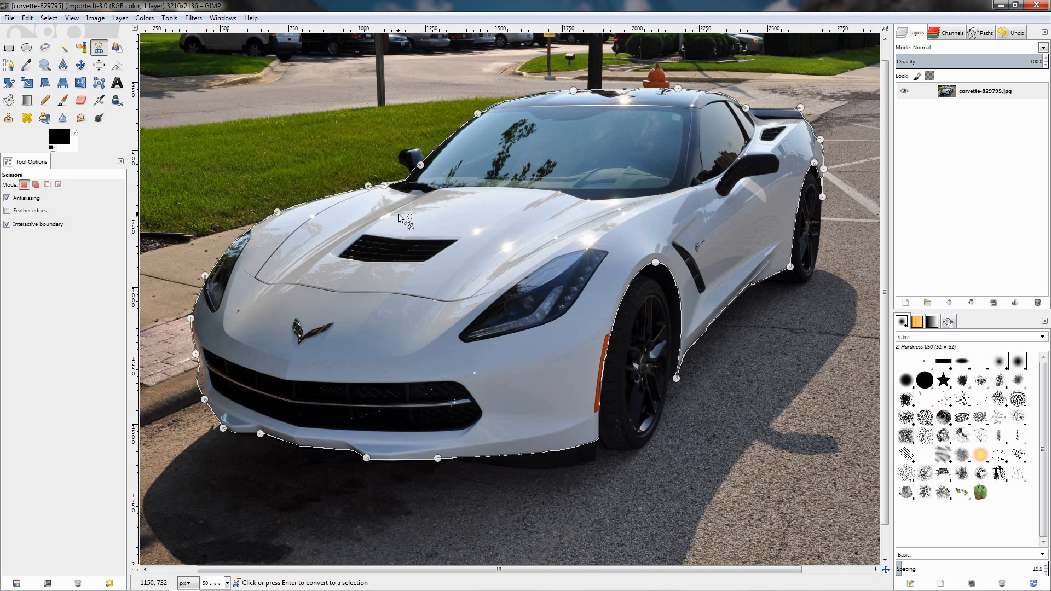
{"action": "mouse_move", "coordinate": [416, 227]}
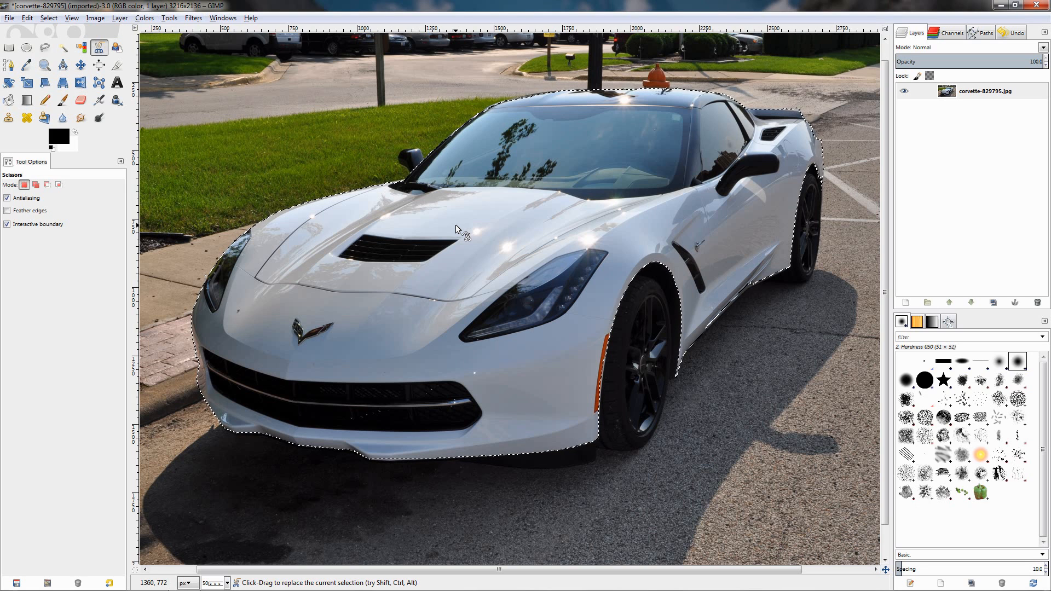
{"action": "mouse_move", "coordinate": [413, 255]}
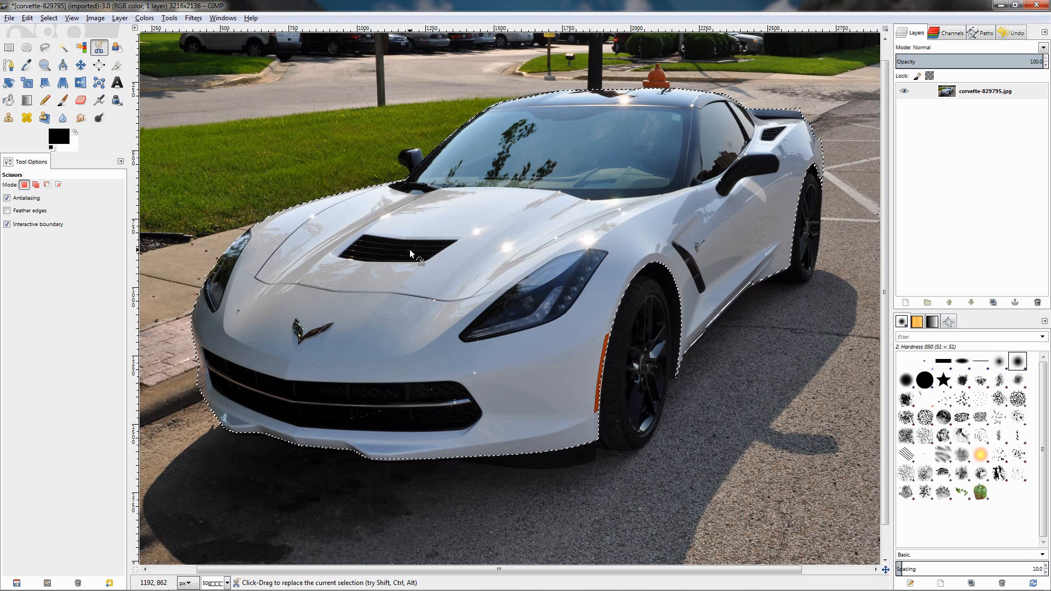
{"action": "mouse_move", "coordinate": [749, 205]}
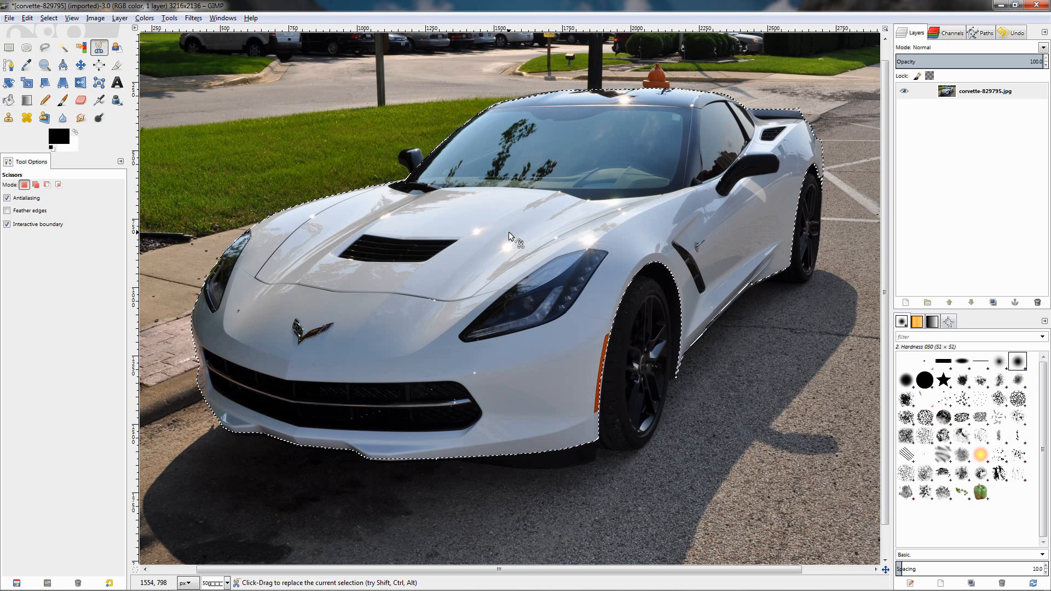
Invert the car selection via the Select menu so the background can be deleted to white
{"action": "left_click", "coordinate": [47, 18]}
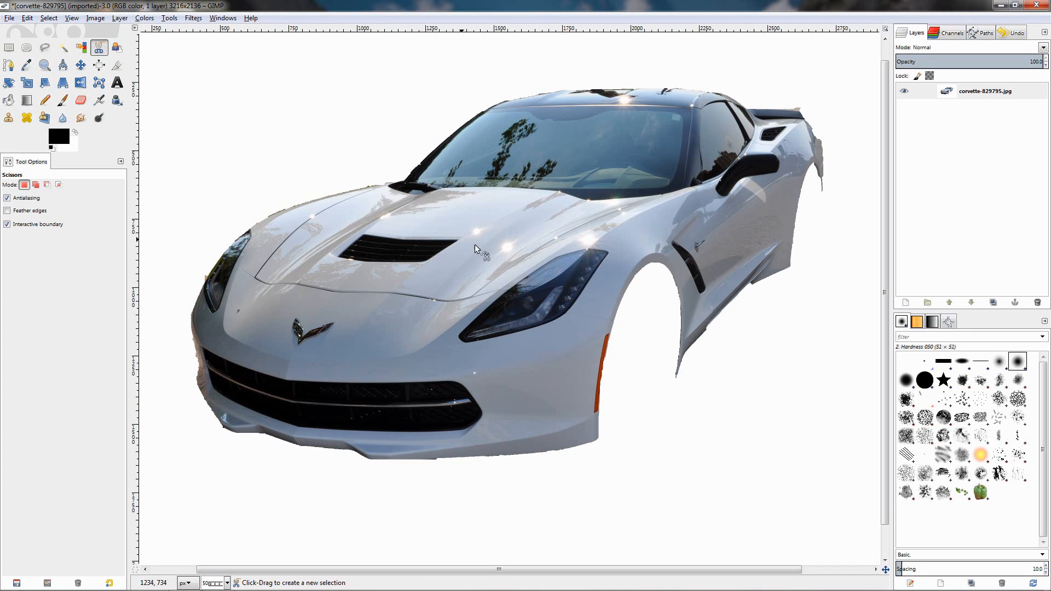
{"action": "mouse_move", "coordinate": [679, 315]}
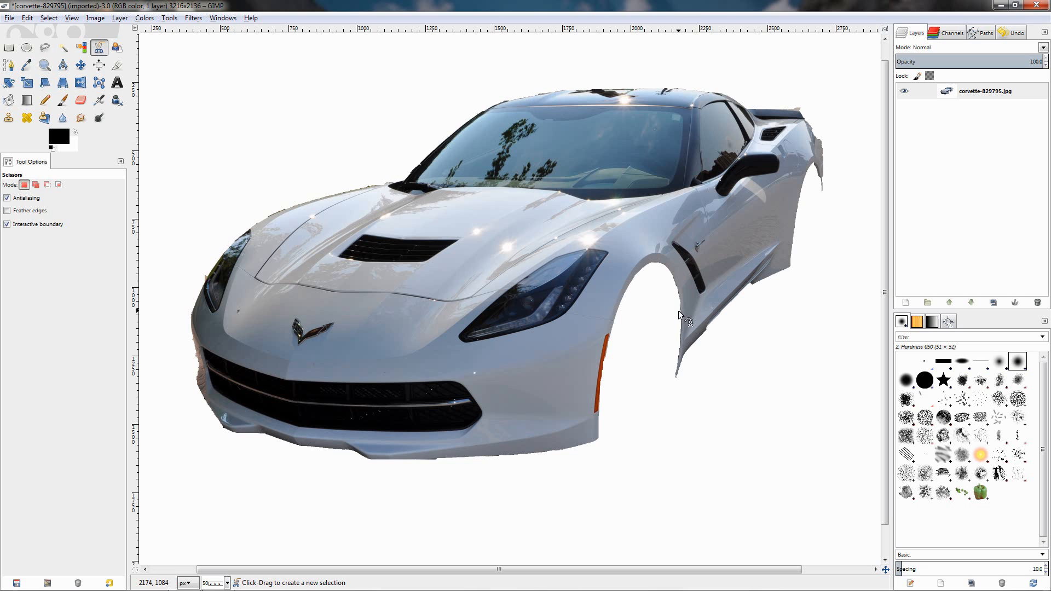
{"action": "mouse_move", "coordinate": [682, 344]}
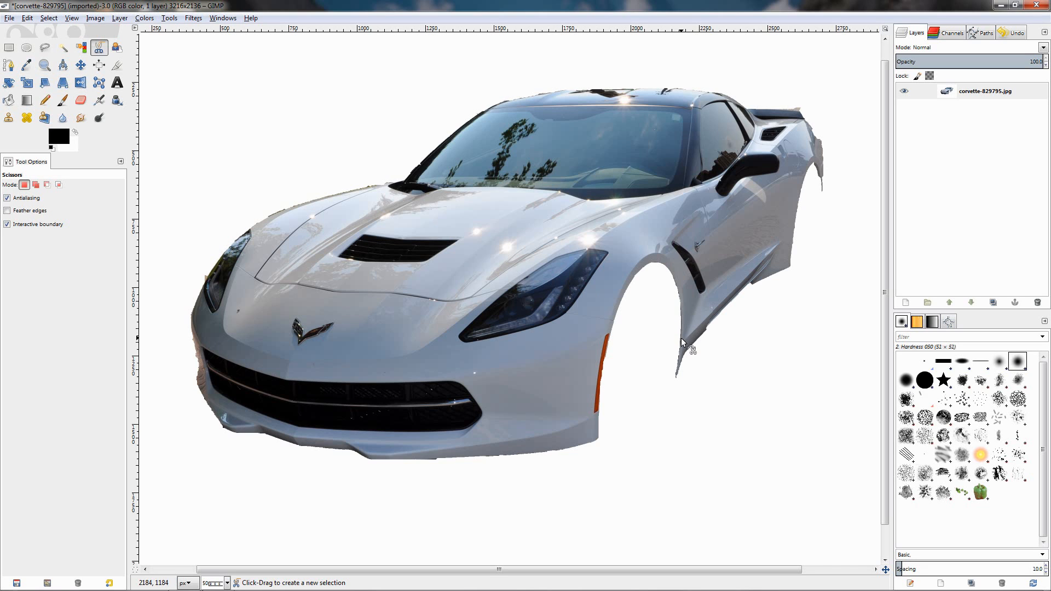
{"action": "mouse_move", "coordinate": [681, 317]}
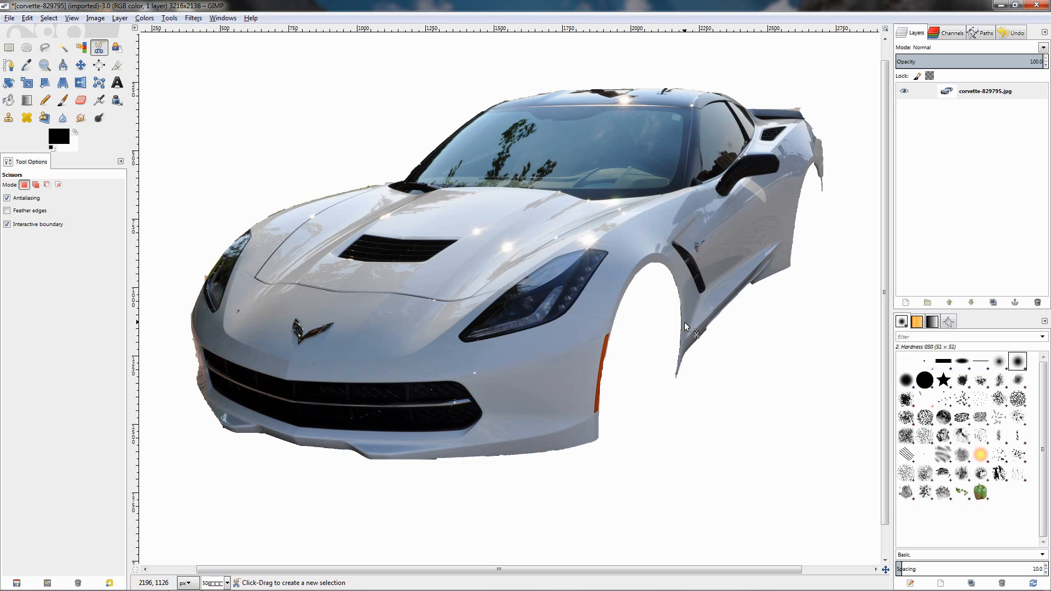
{"action": "mouse_move", "coordinate": [269, 219]}
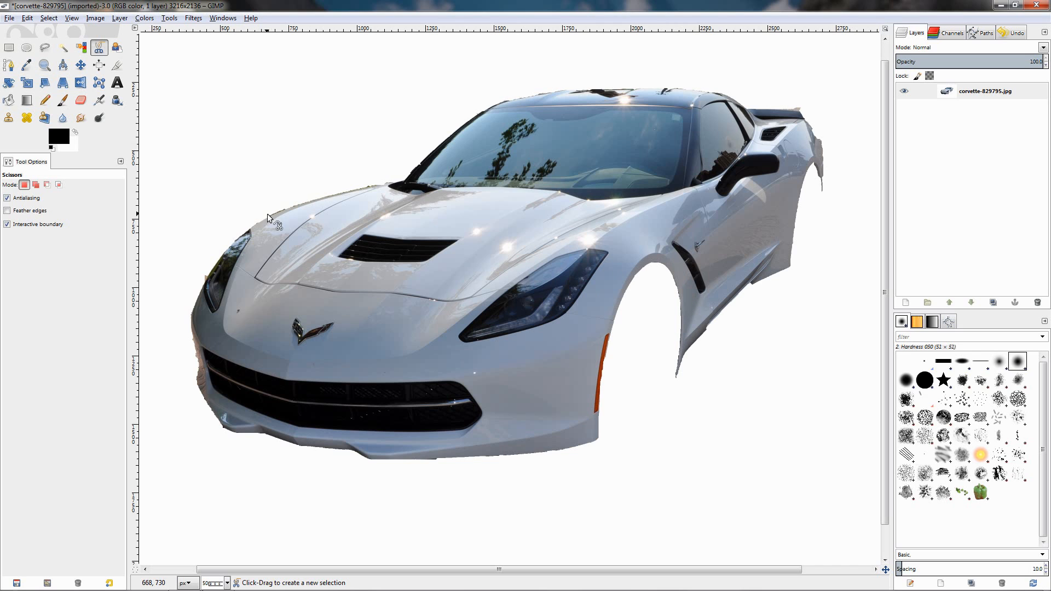
{"action": "mouse_move", "coordinate": [309, 208]}
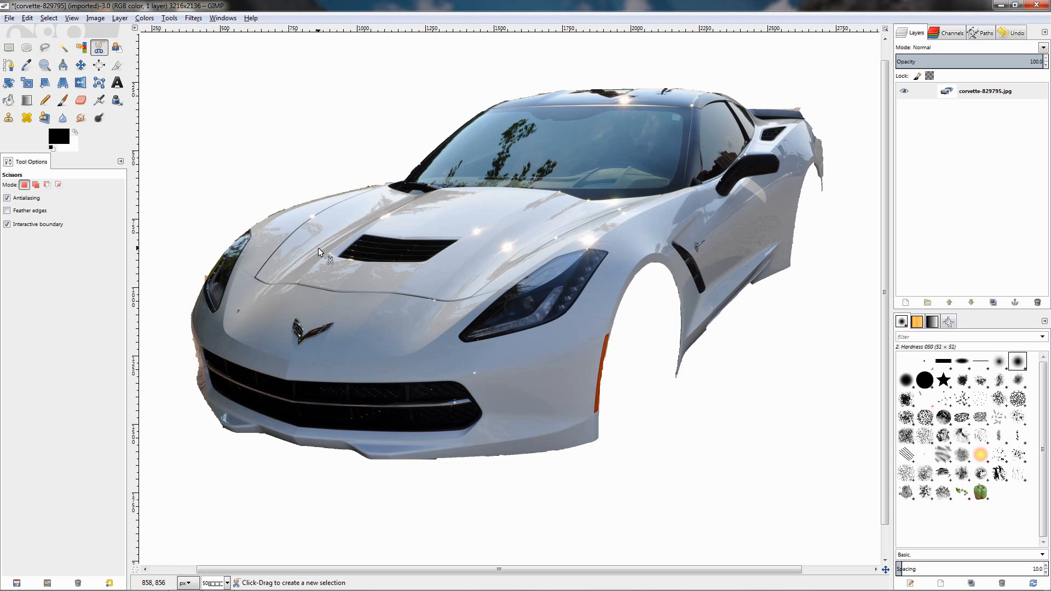
{"action": "mouse_move", "coordinate": [570, 243]}
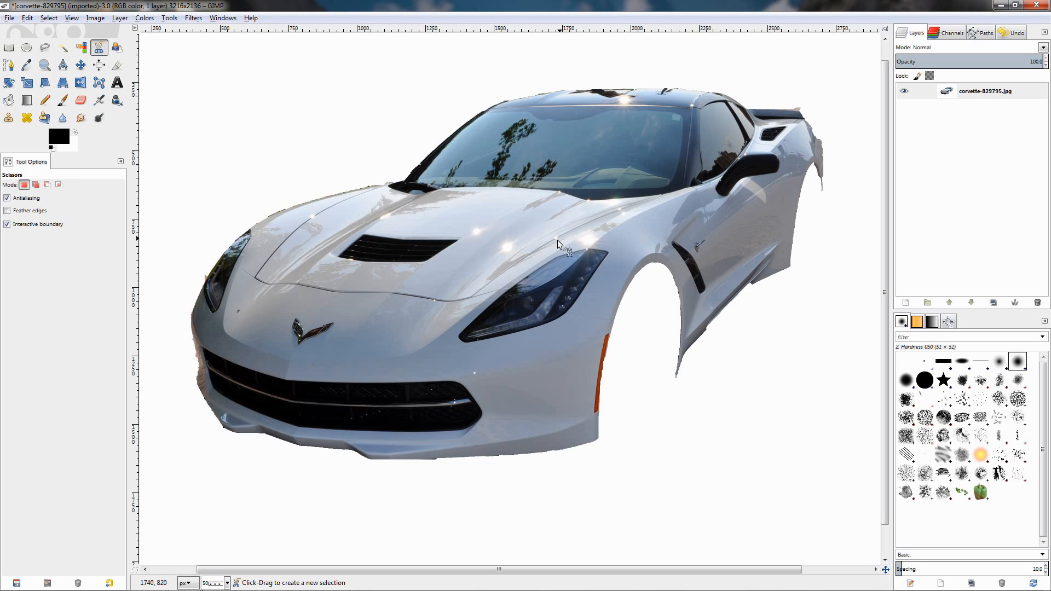
{"action": "mouse_move", "coordinate": [521, 258]}
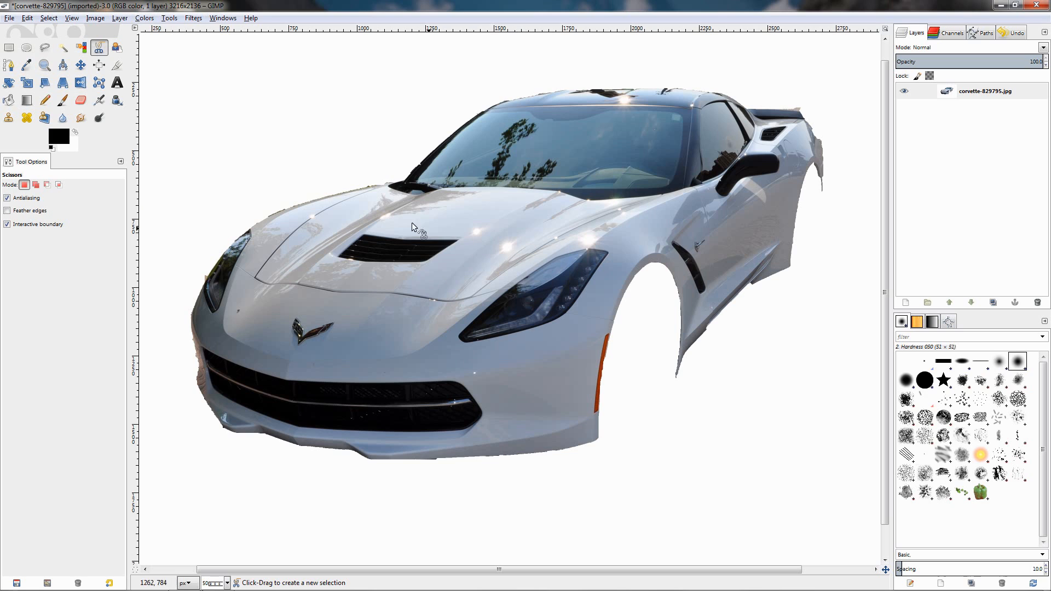
{"action": "mouse_move", "coordinate": [369, 195]}
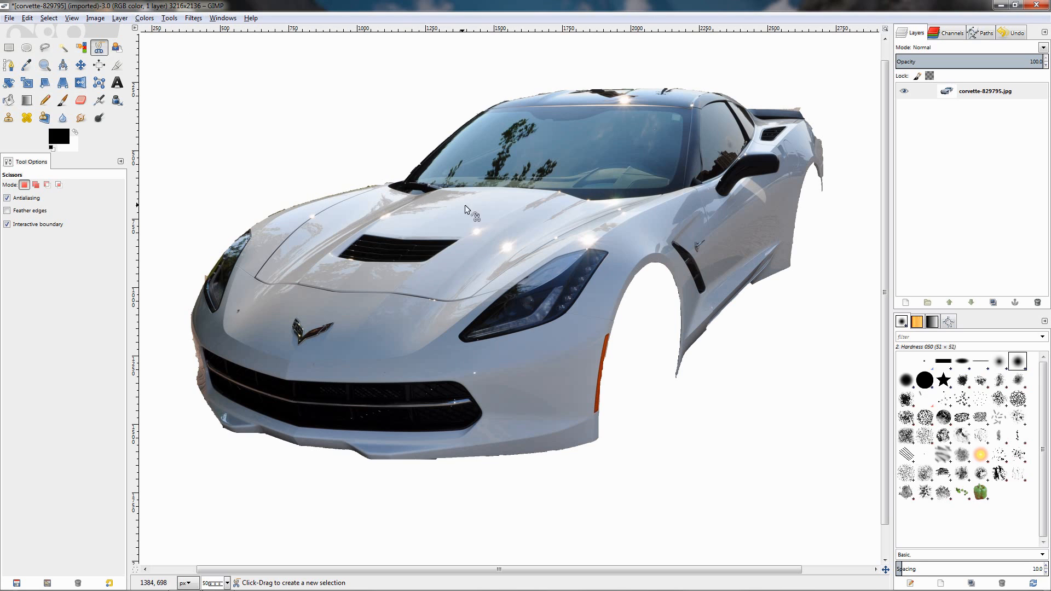
{"action": "mouse_move", "coordinate": [506, 218]}
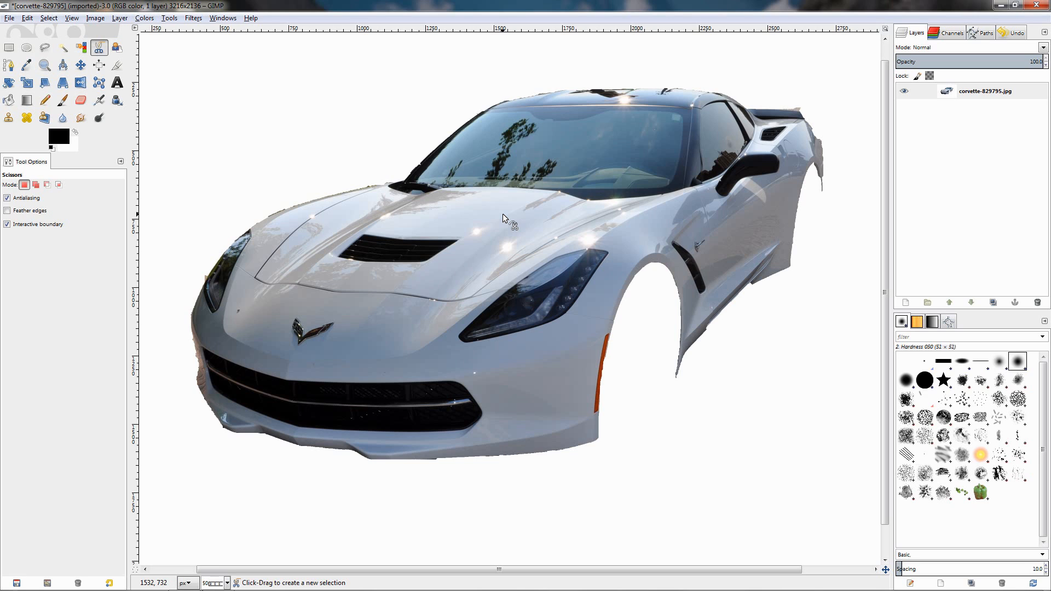
{"action": "mouse_move", "coordinate": [354, 184]}
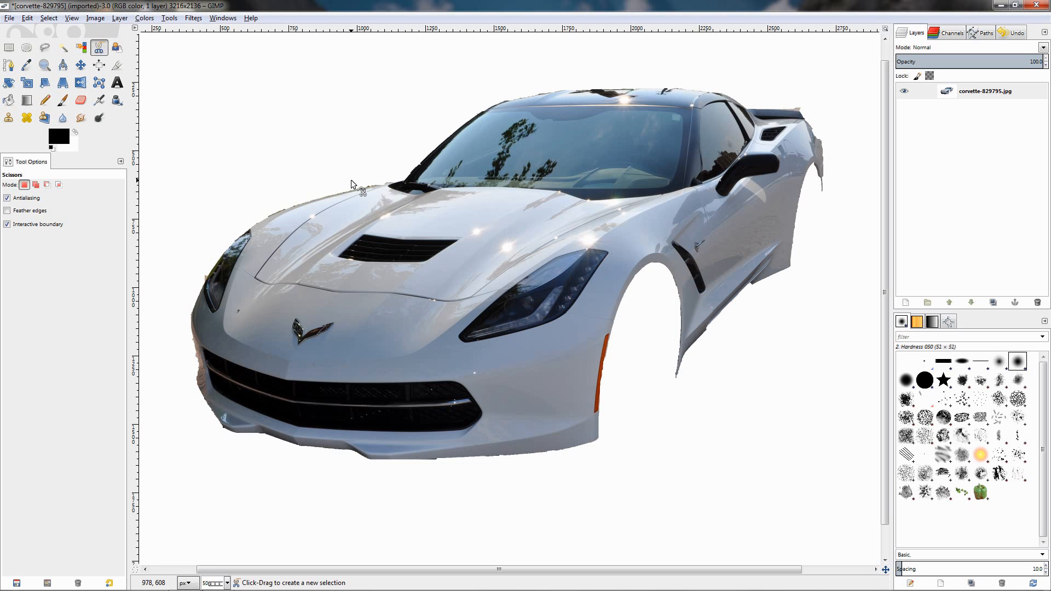
{"action": "mouse_move", "coordinate": [324, 170]}
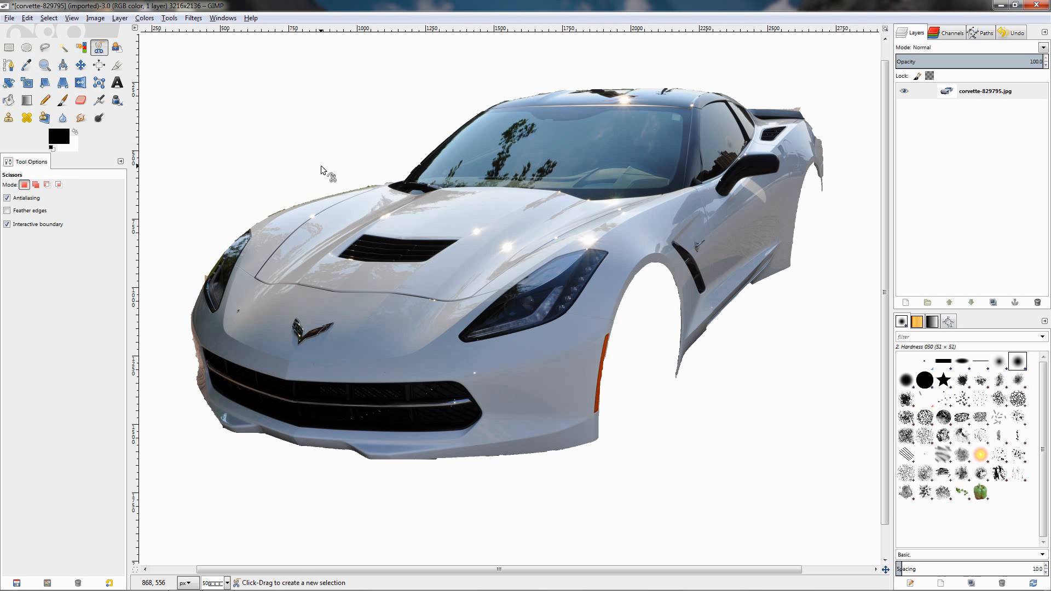
{"action": "mouse_move", "coordinate": [256, 241]}
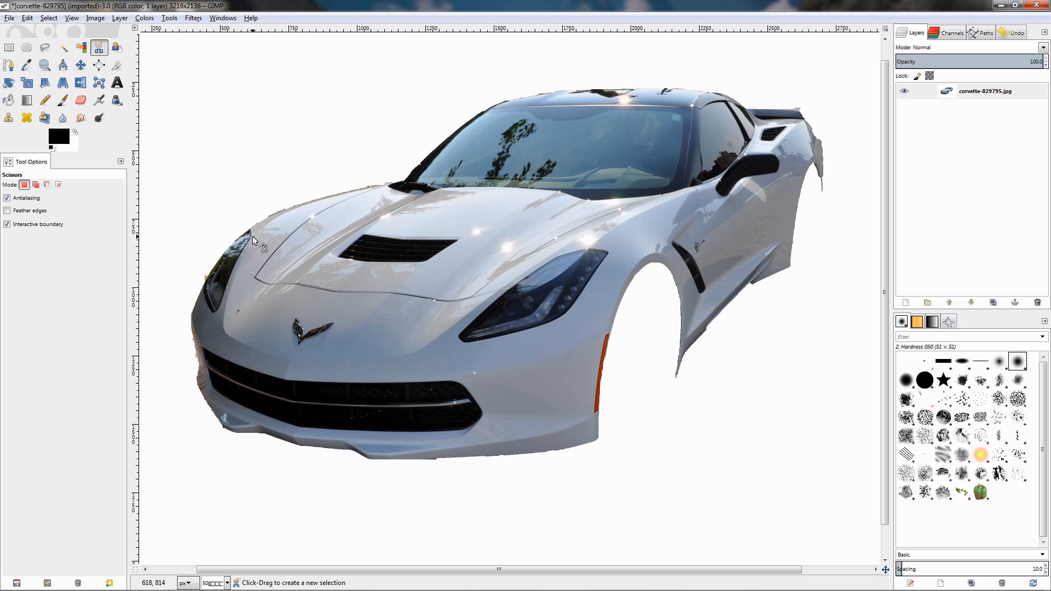
{"action": "mouse_move", "coordinate": [342, 239]}
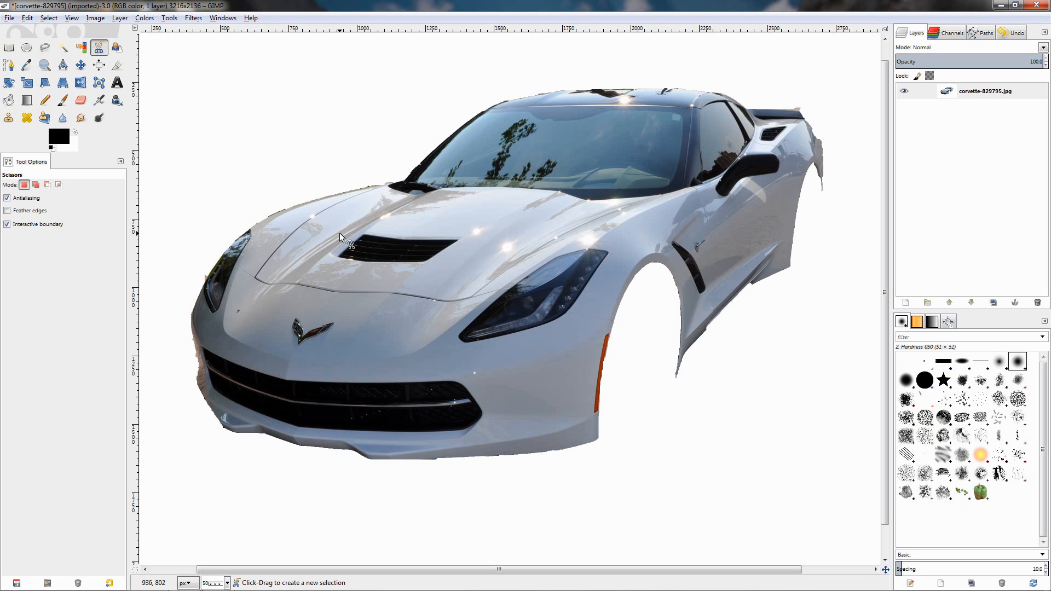